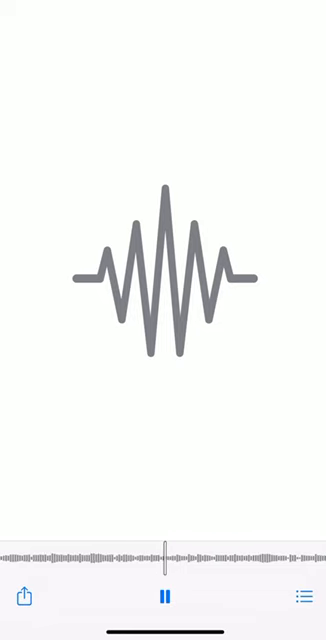
click(163, 598)
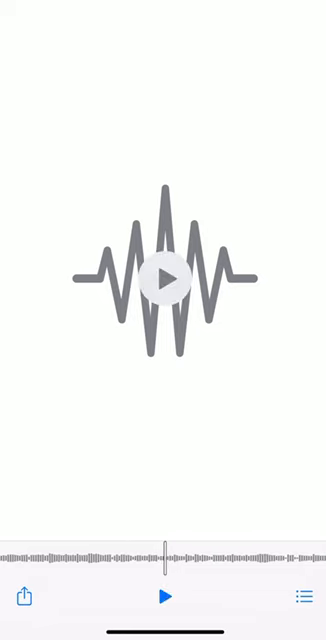
click(163, 598)
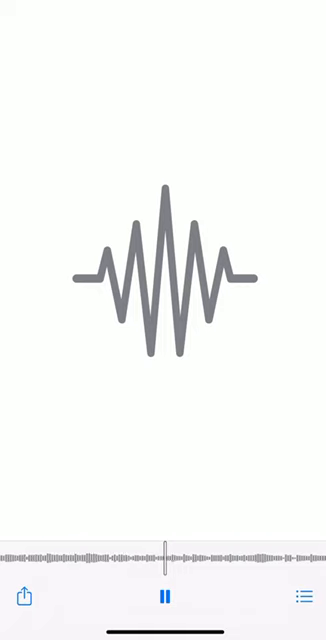